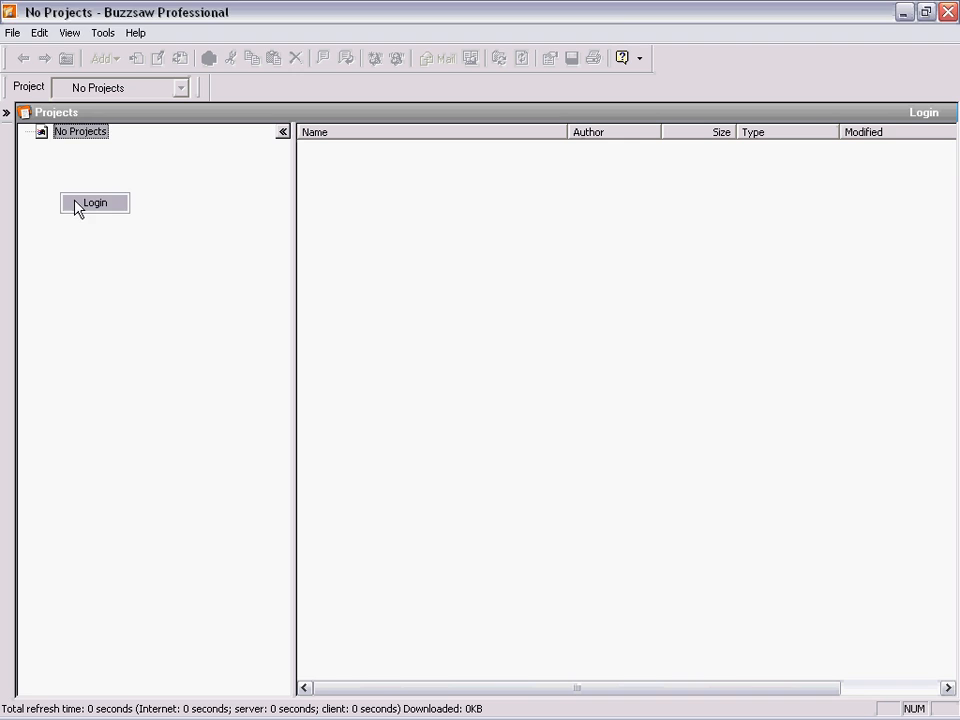
Step: Sign in to the greenpalms site and expand Project 345Z - Windsor Tower
left_click(90, 202)
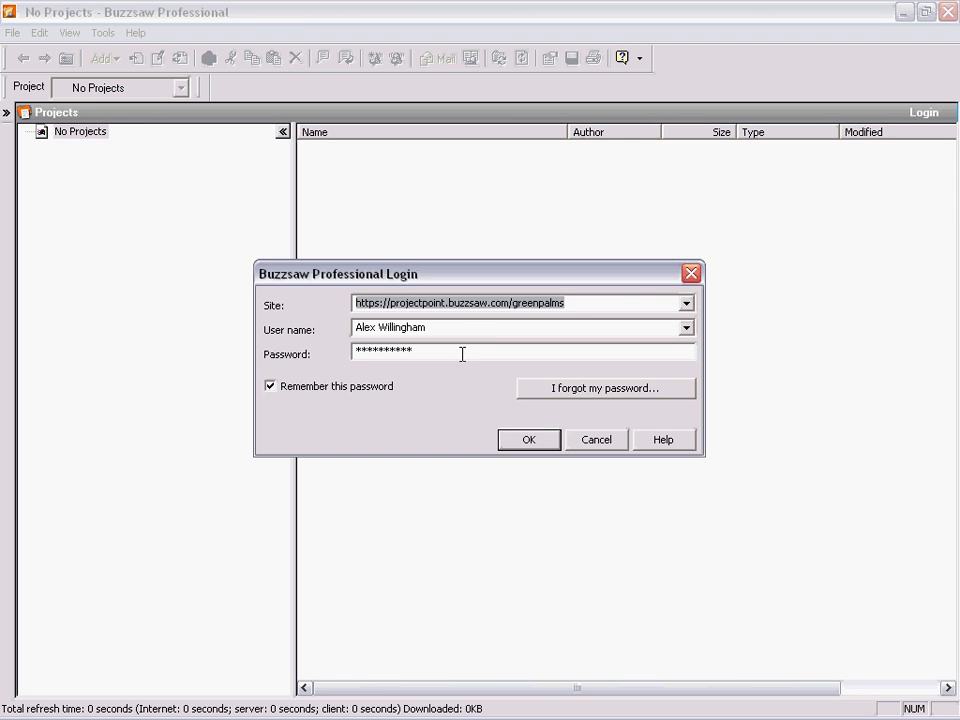
left_click(529, 439)
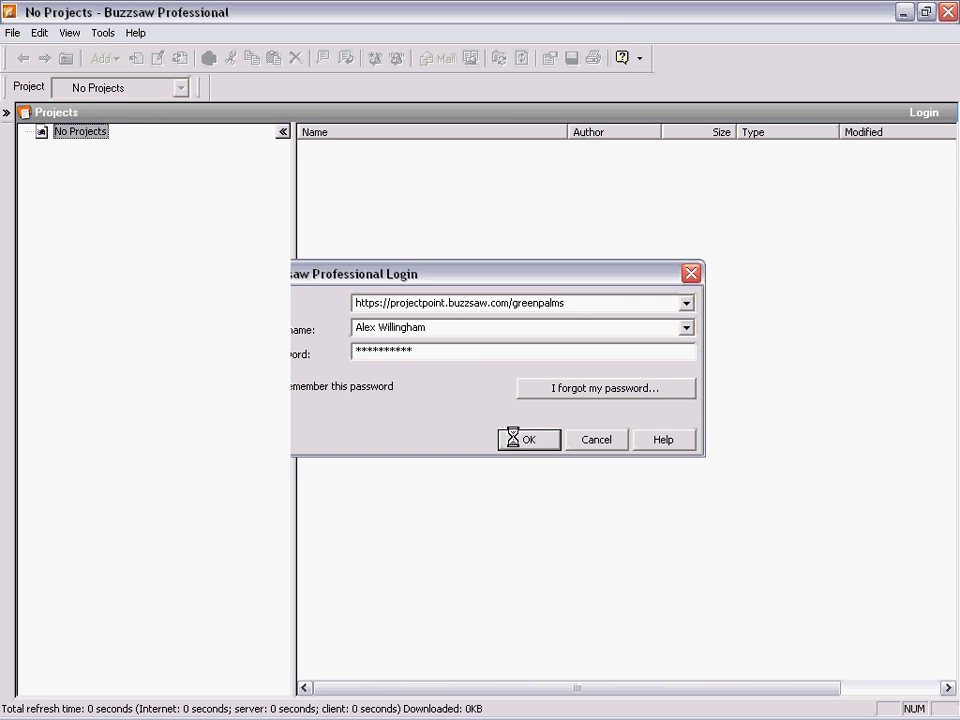
left_click(529, 439)
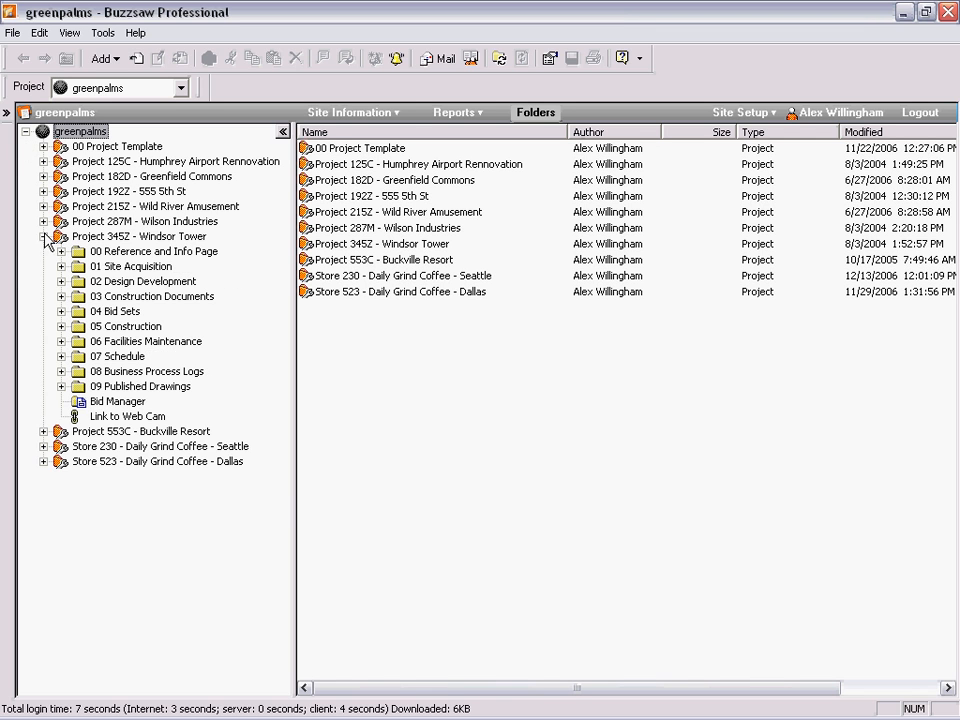
Step: Open Windsor Tower's 03 Construction Documents > Drawings > Architectural folder
left_click(62, 311)
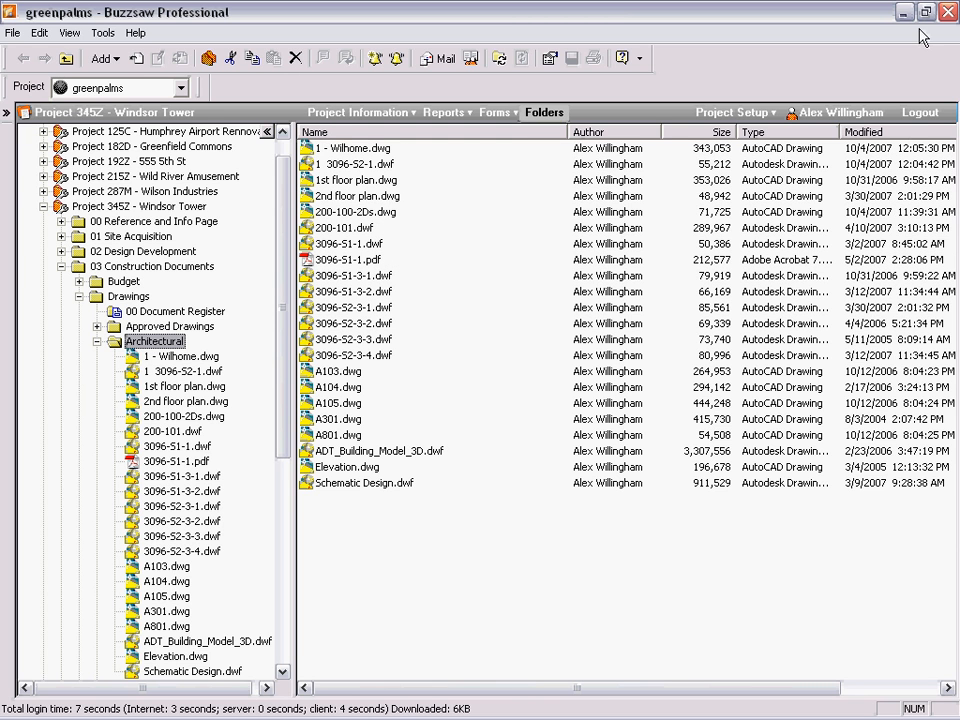
Step: Restore the window to reach the desktop copy of 1 3096-S2-1.dwf
left_click(926, 17)
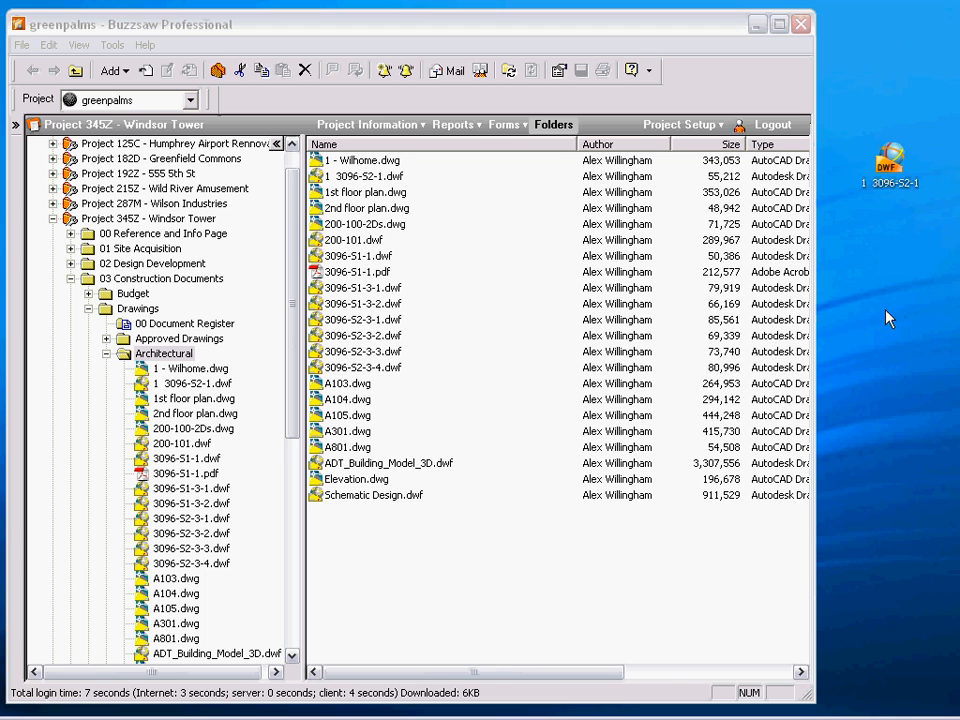
mouse_move(897, 179)
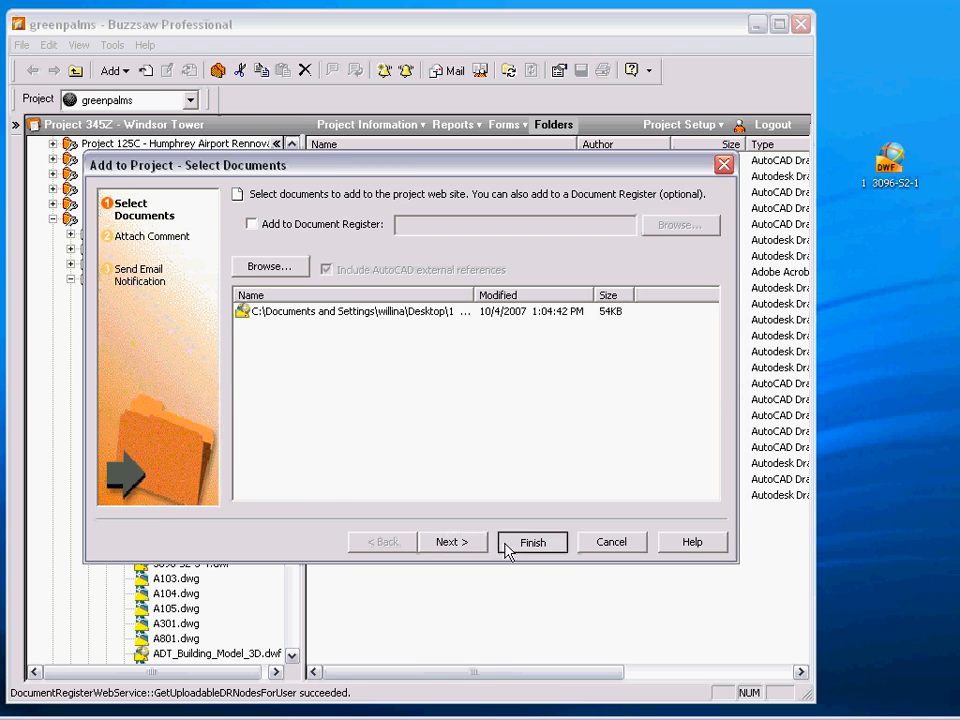
Step: Upload 1 3096-S2-1.dwf as a new version, choosing Update over skipping
left_click(532, 542)
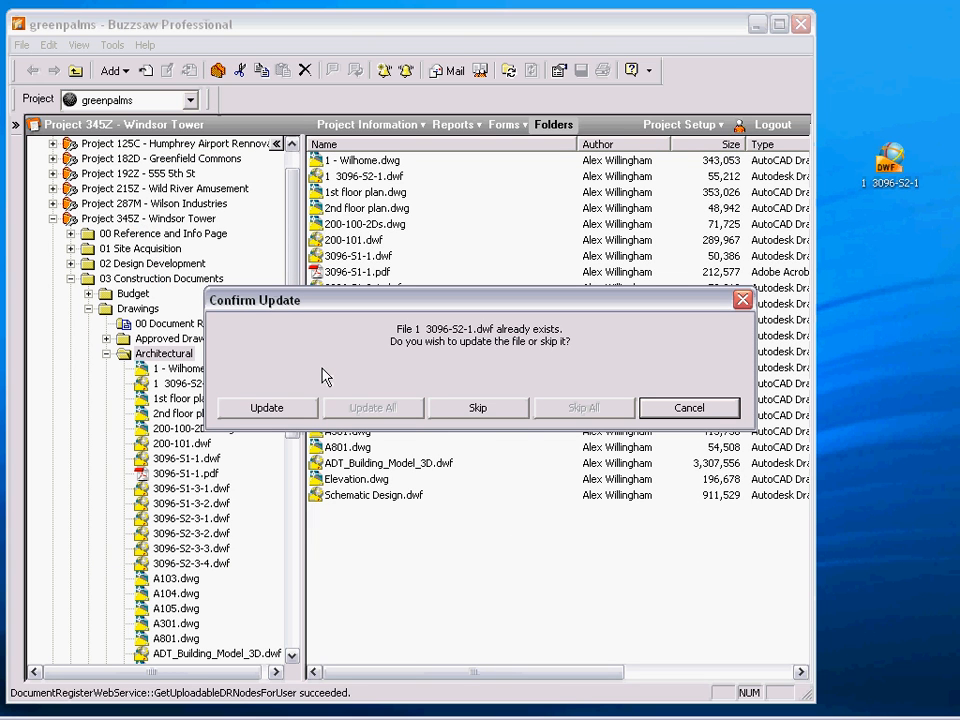
mouse_move(287, 377)
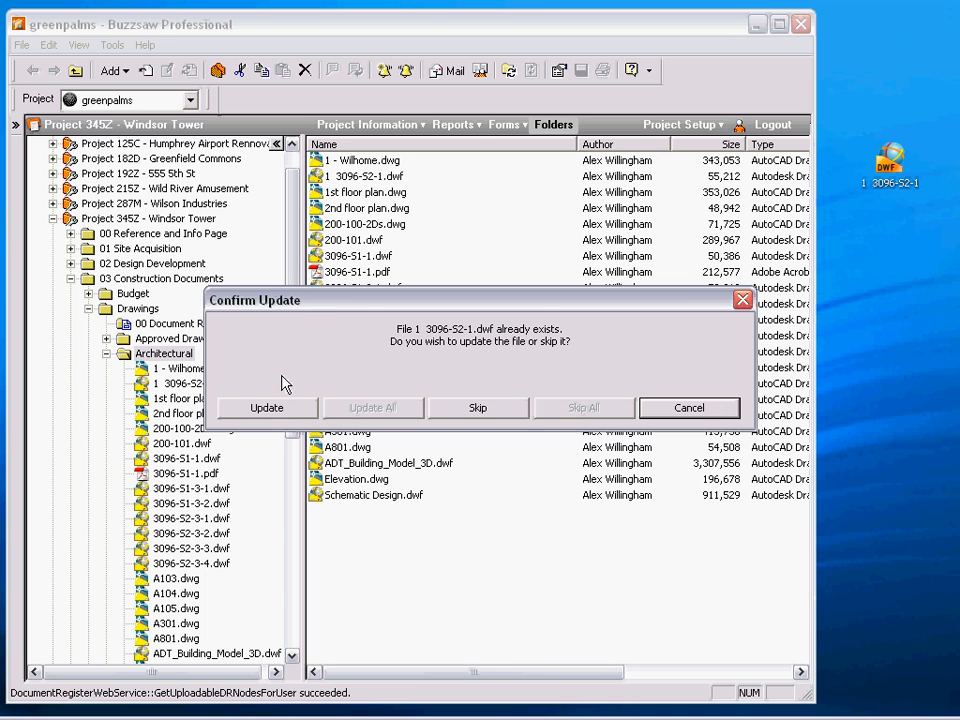
left_click(267, 407)
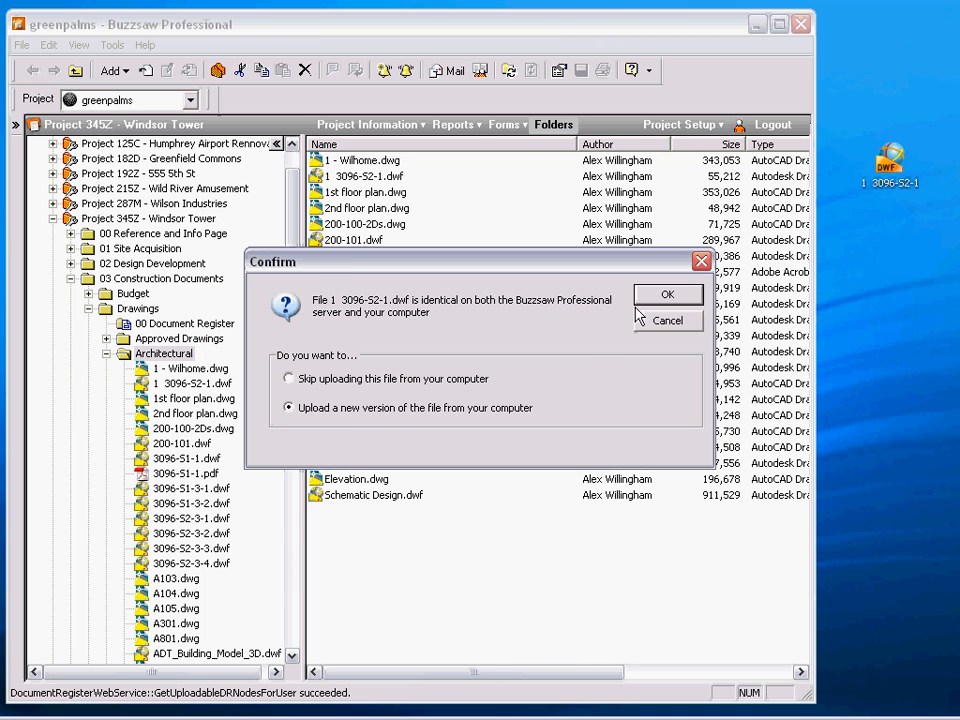
left_click(667, 293)
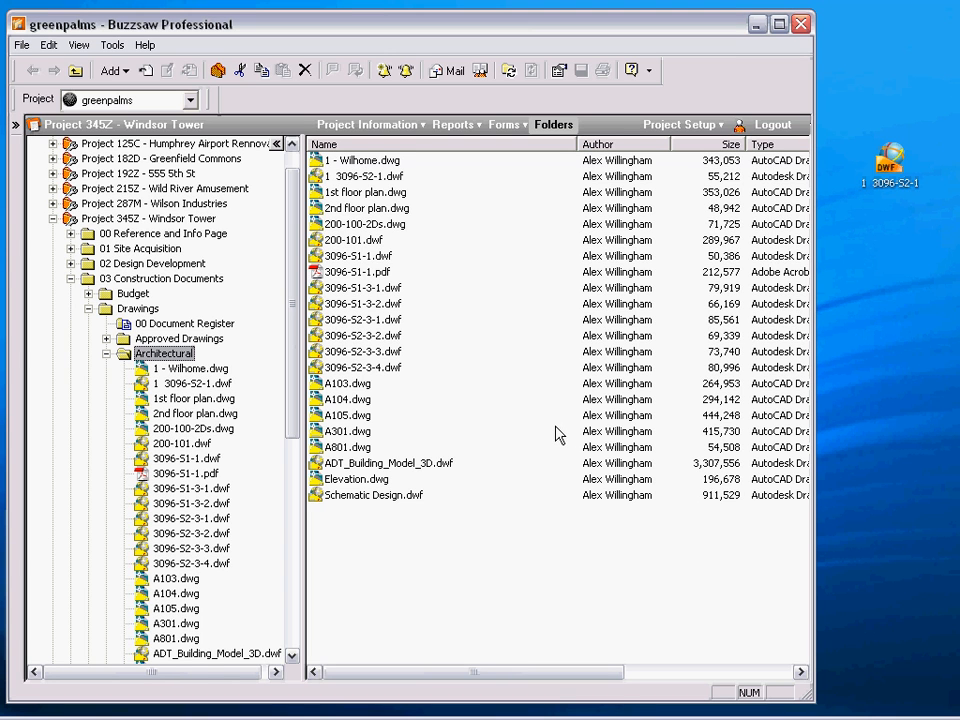
mouse_move(550, 433)
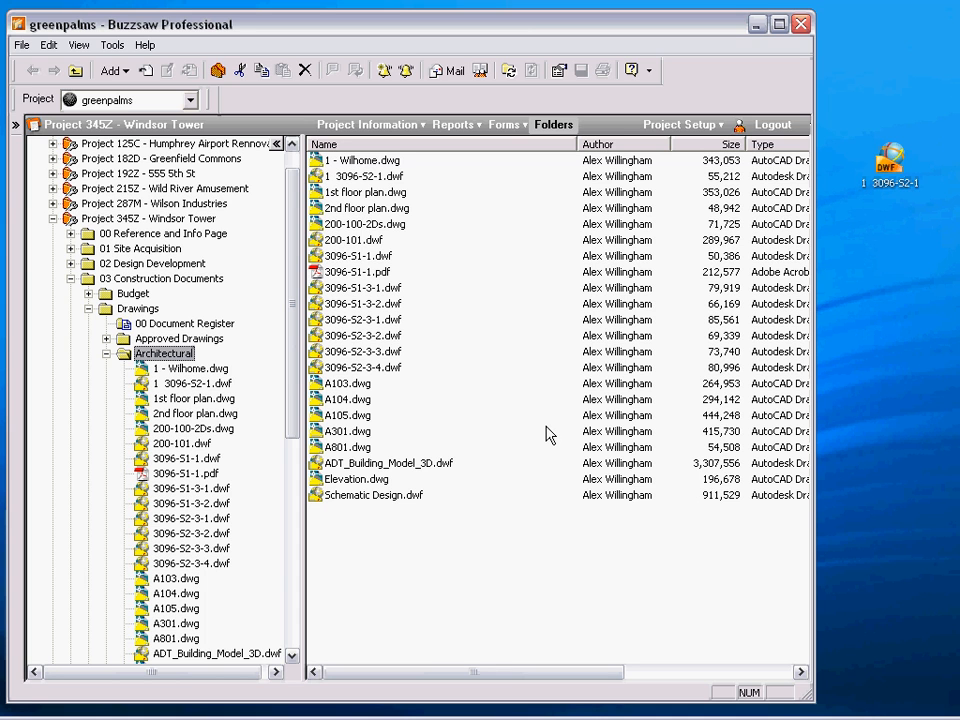
mouse_move(194, 384)
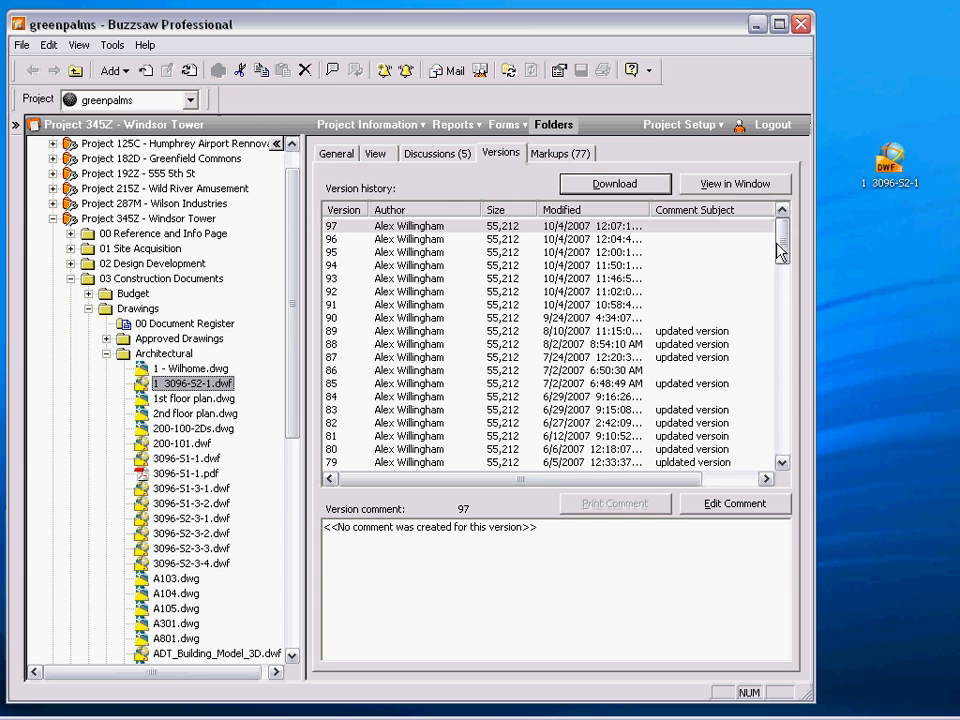
Step: Scroll back to the Architectural folder's file list
scroll("down", 3)
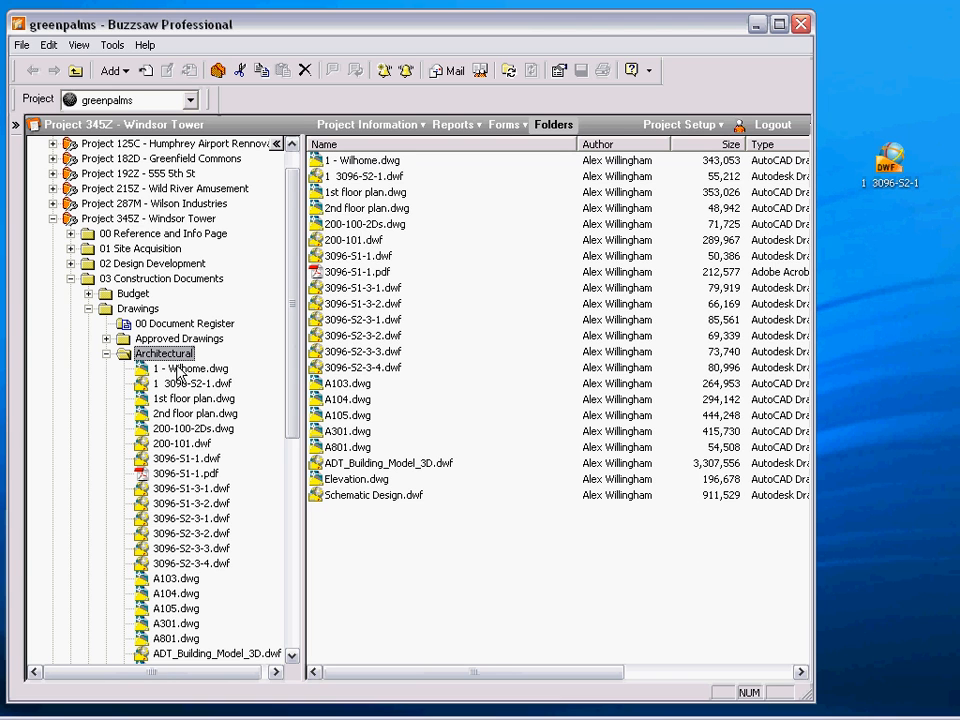
Step: Show the context actions for 1 - Wilhome.dwg
right_click(190, 369)
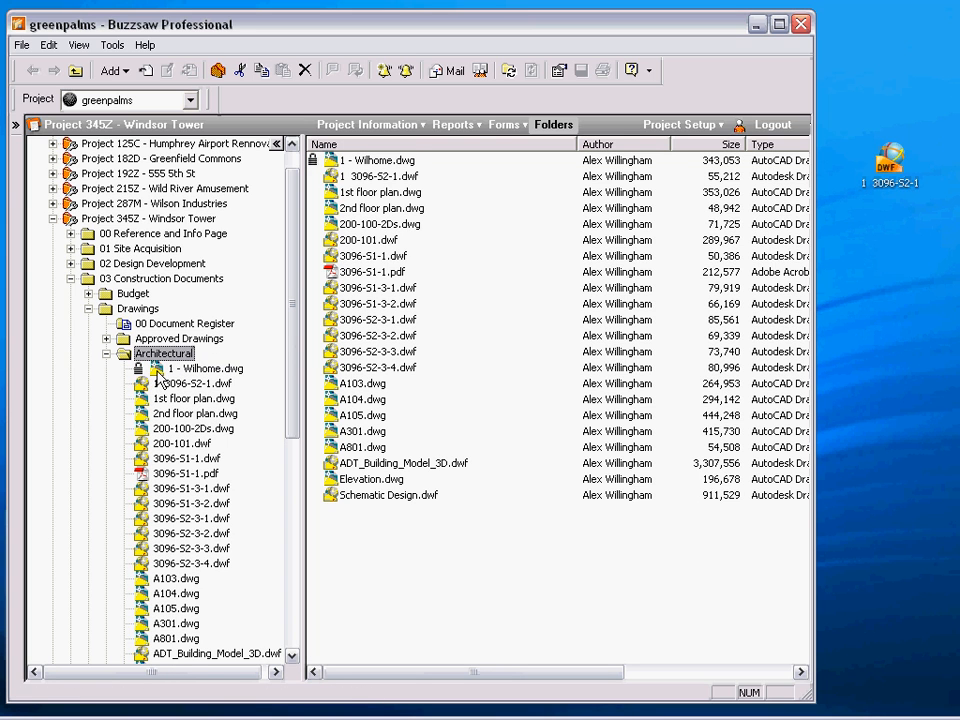
mouse_move(858, 328)
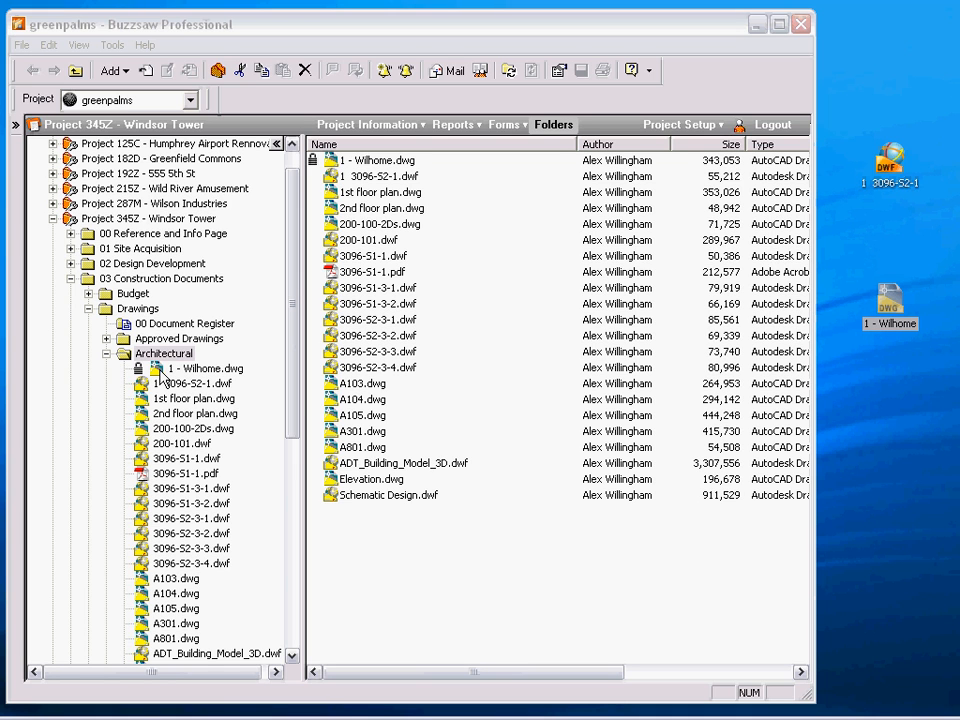
mouse_move(800, 518)
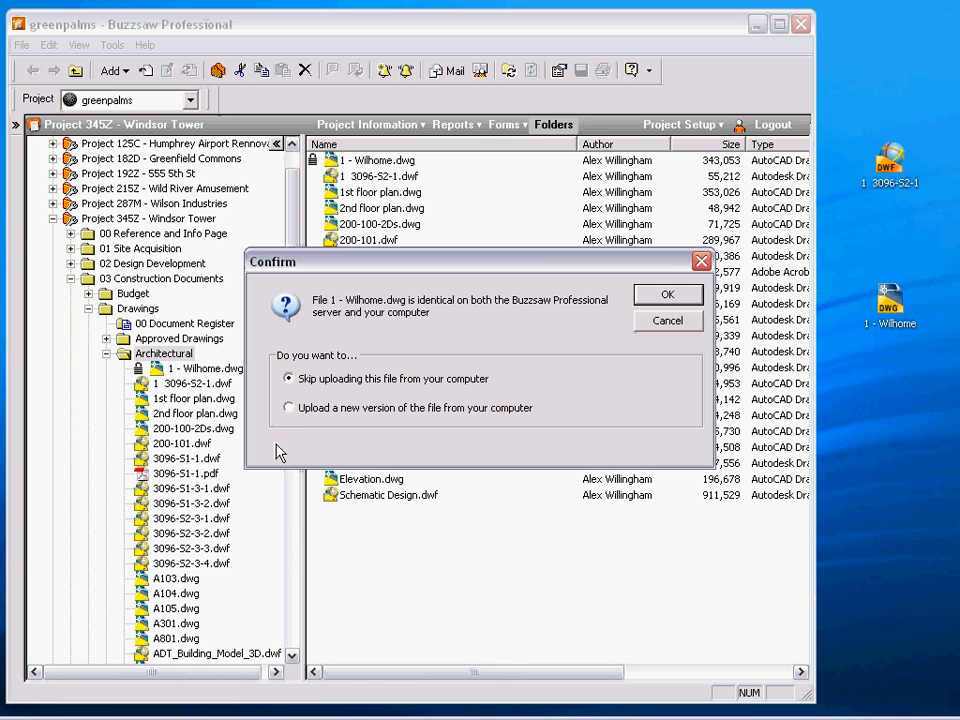
Step: Skip re-uploading 1 - Wilhome.dwg and go to greenpalms Site Administration
left_click(667, 294)
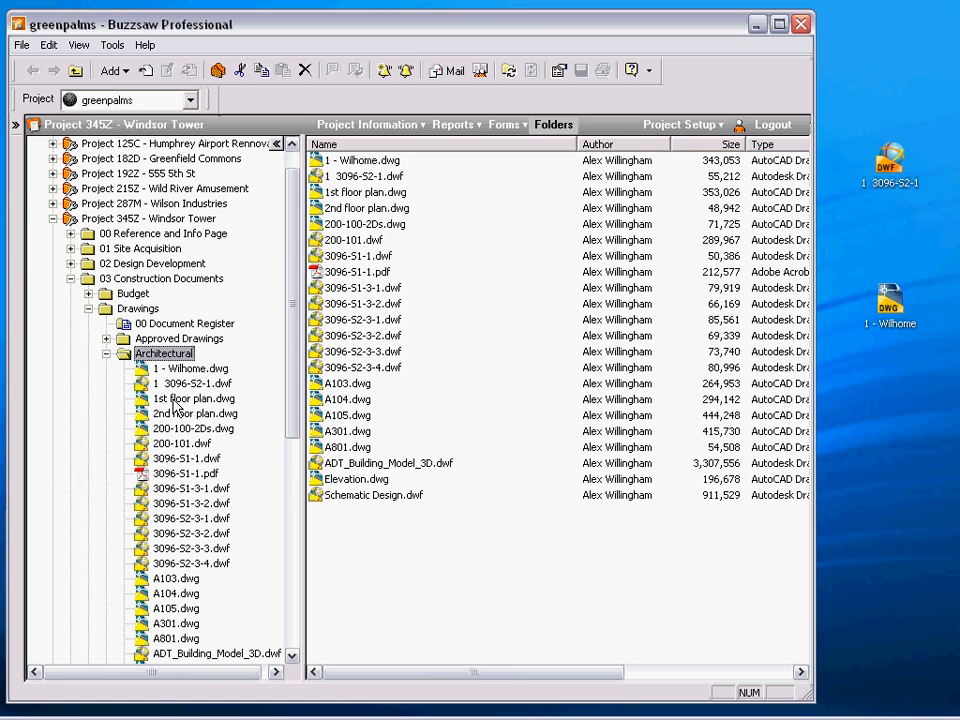
left_click(107, 353)
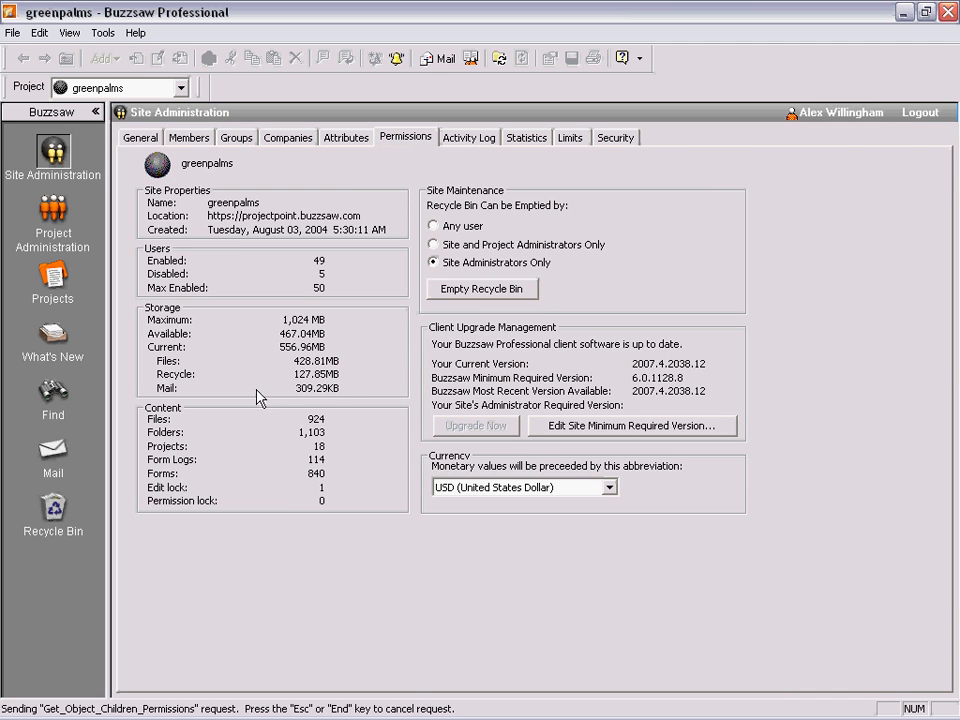
Step: Show the Permissions matrix of members against greenpalms projects
left_click(406, 137)
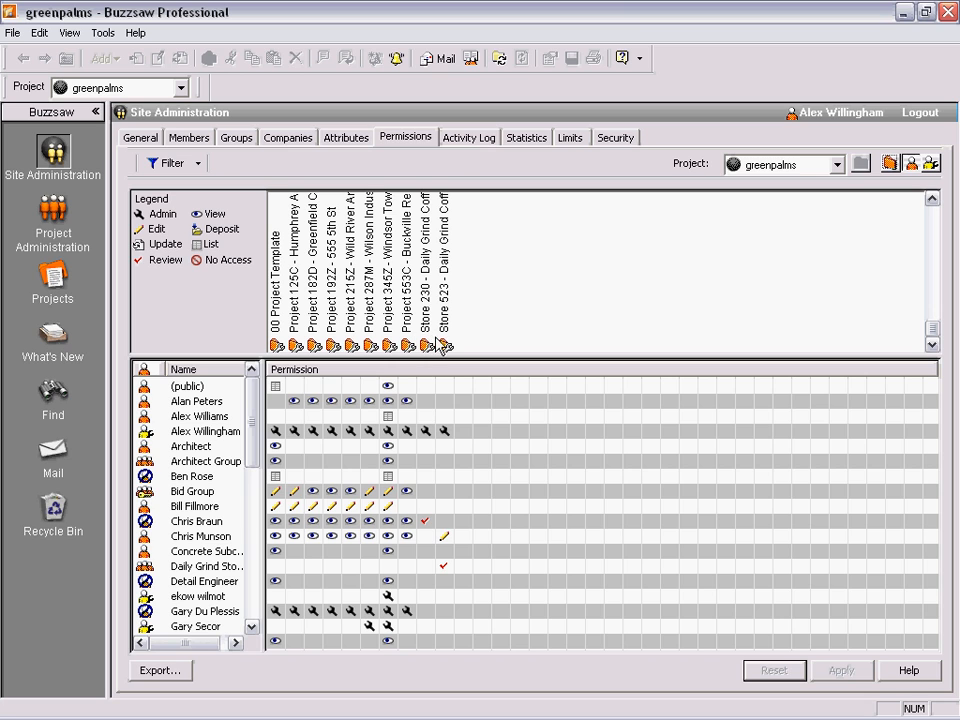
mouse_move(207, 330)
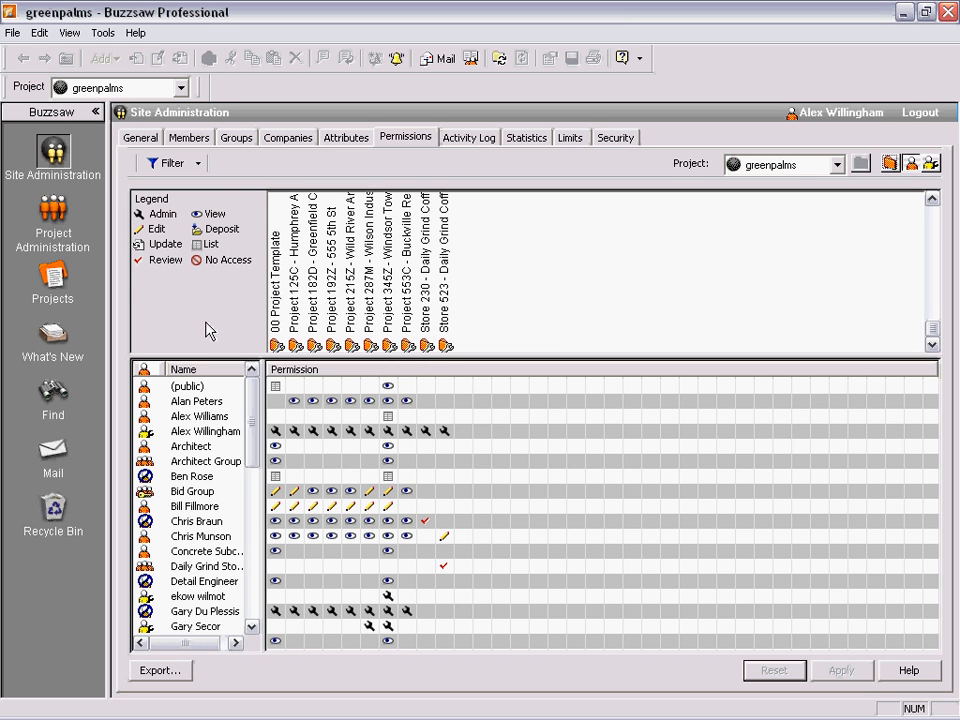
mouse_move(404, 358)
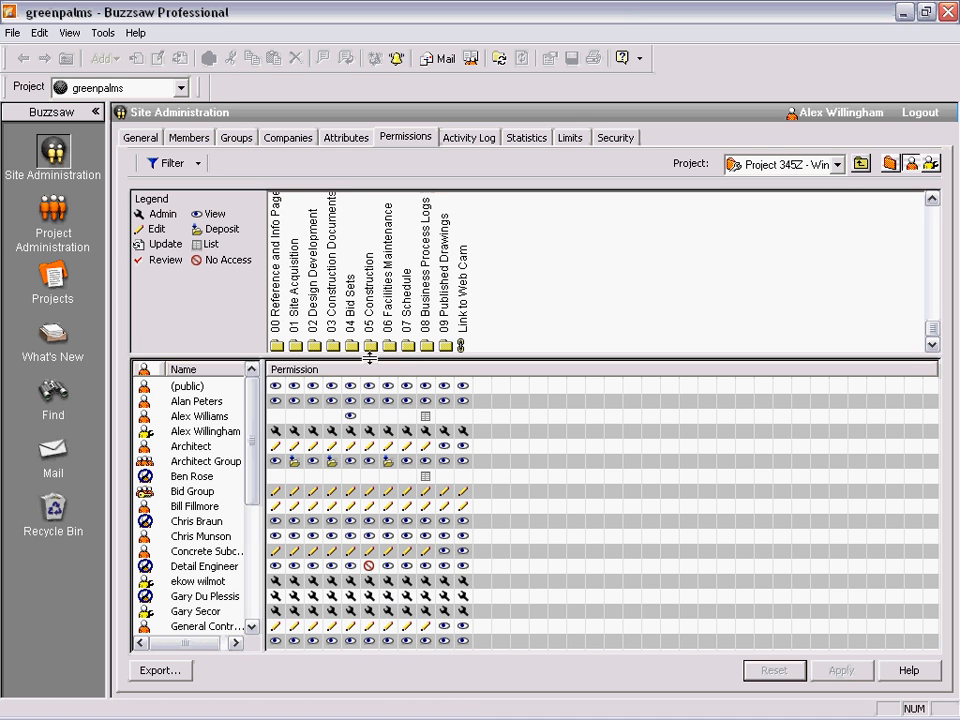
mouse_move(338, 360)
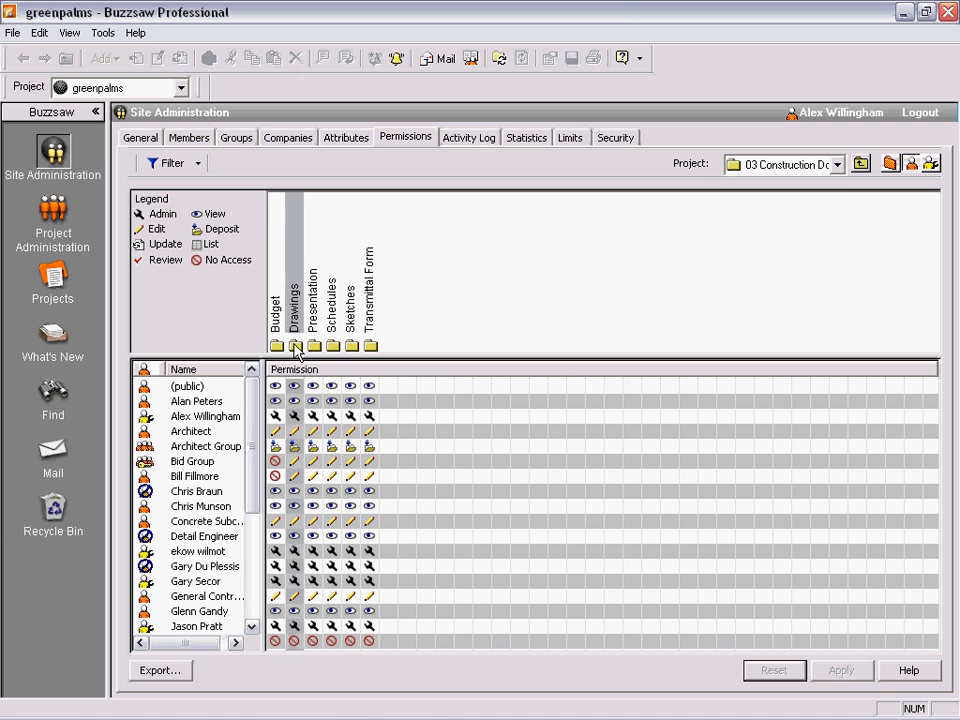
double_click(293, 345)
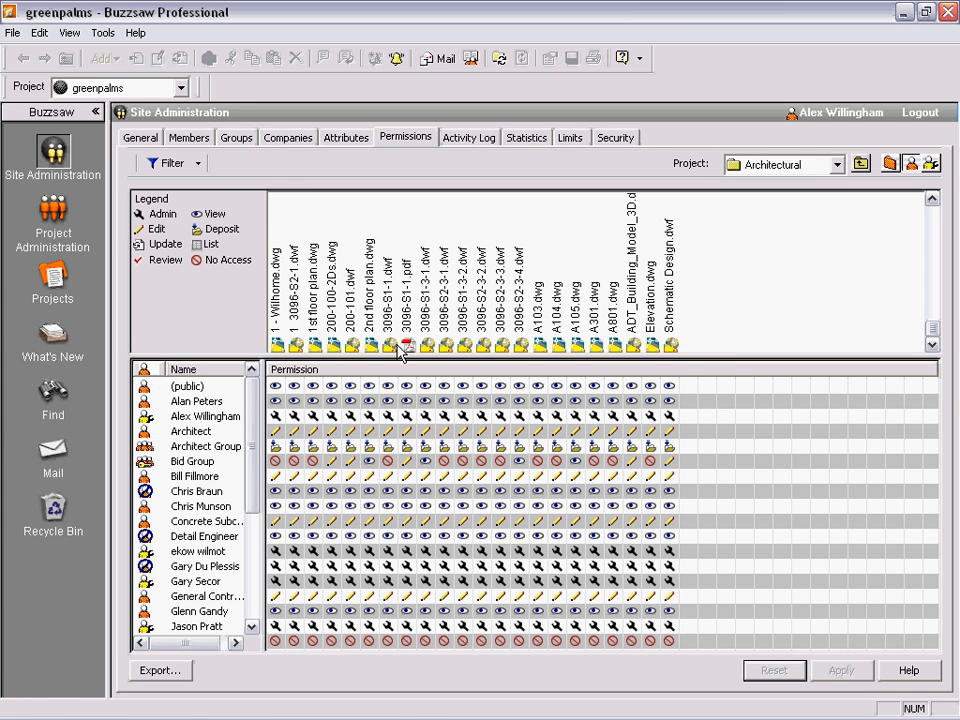
mouse_move(367, 375)
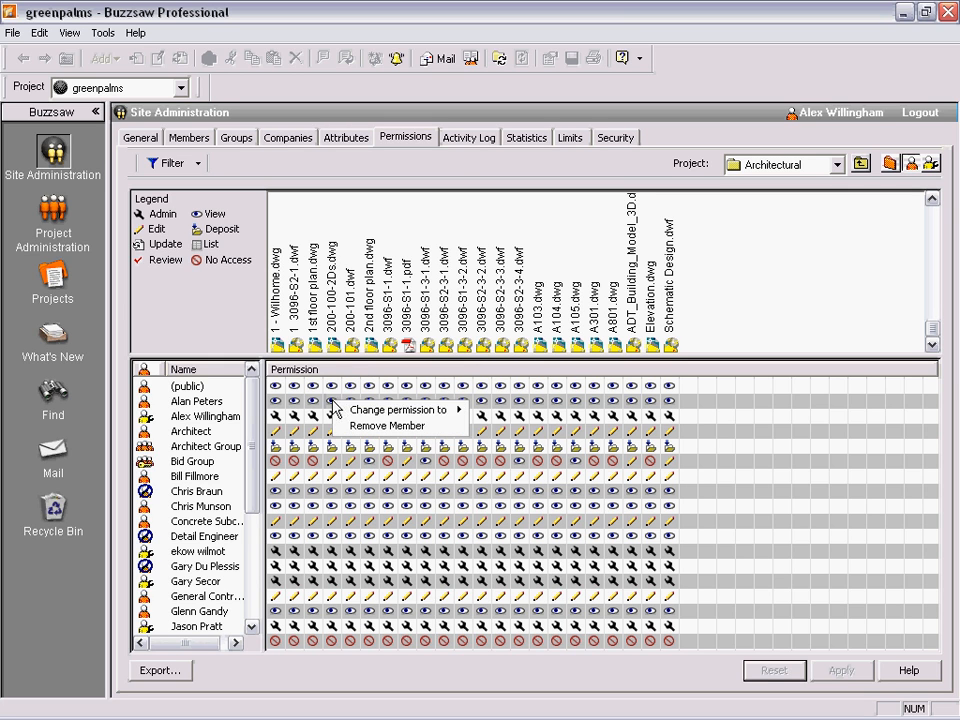
left_click(392, 409)
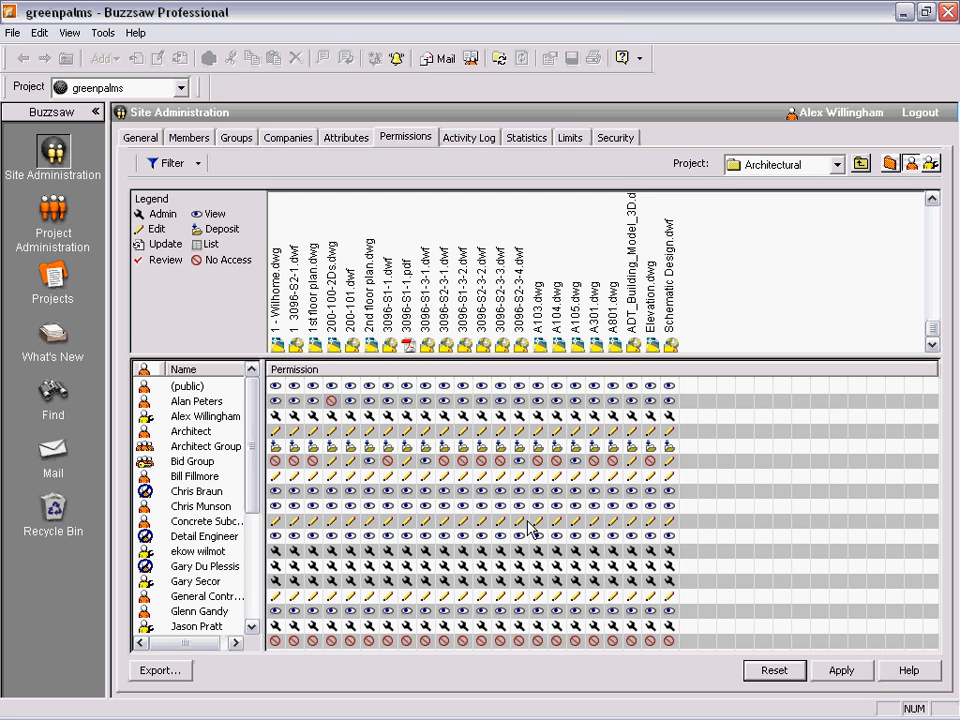